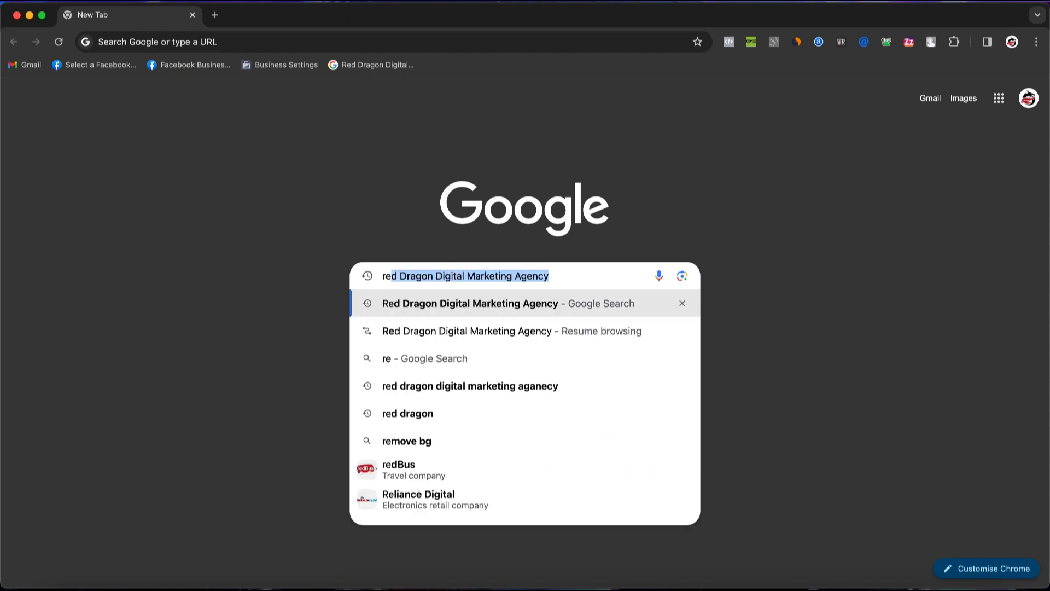
Search Google for Red Dragon Digital Marketing Agency and open its profile management view
{"action": "left_click", "coordinate": [470, 303]}
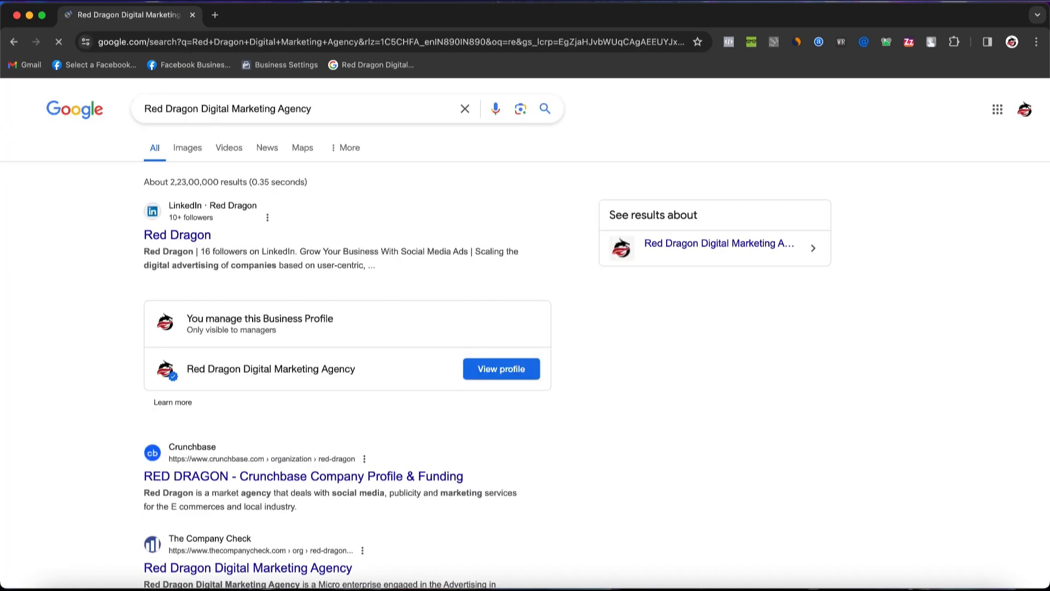
{"action": "left_click", "coordinate": [500, 368]}
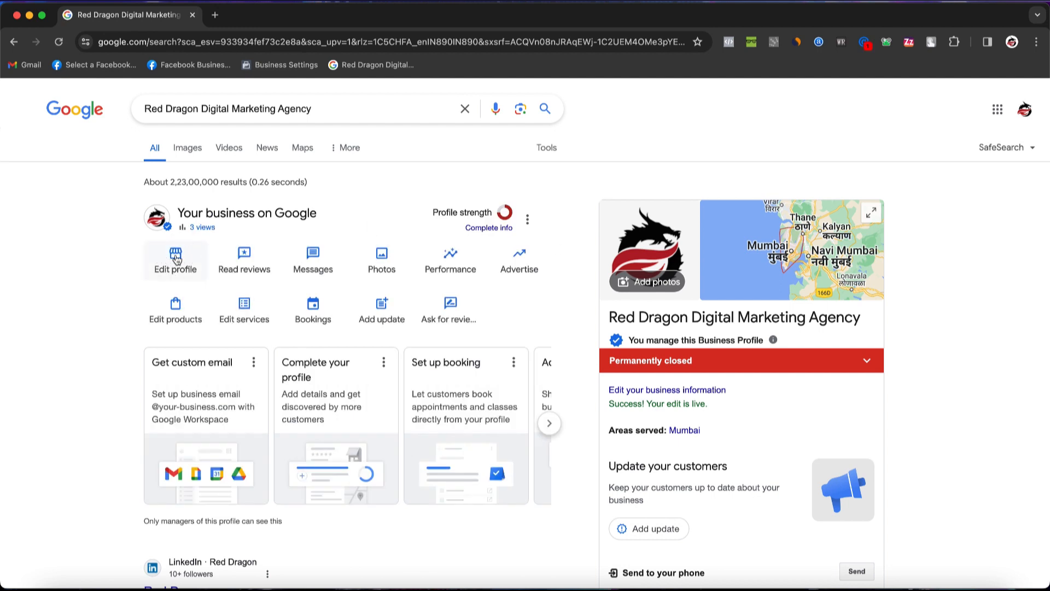
Open the Business information dialog via Edit profile
{"action": "left_click", "coordinate": [666, 390]}
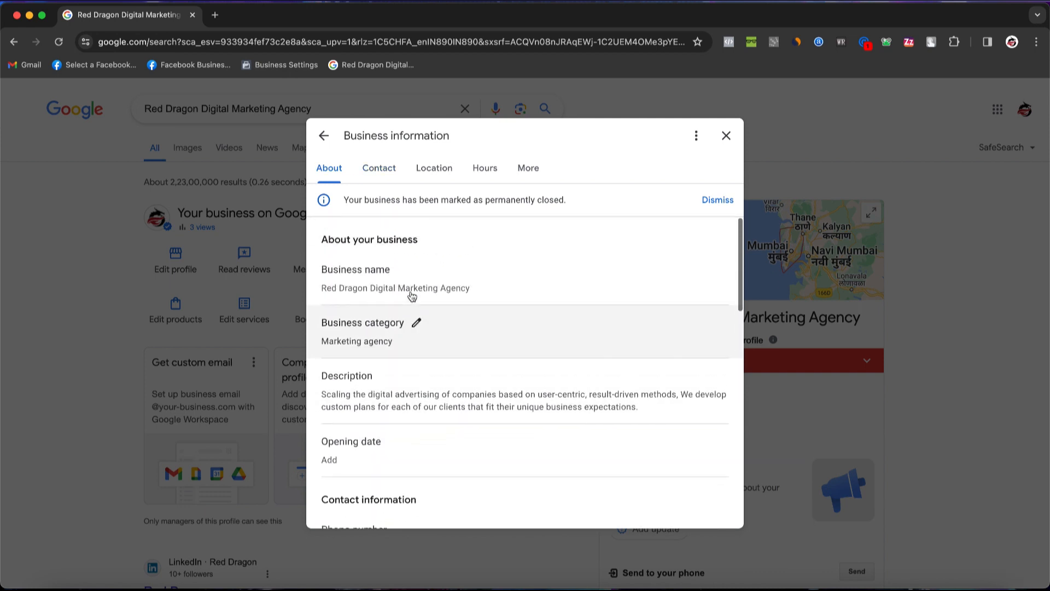
{"action": "mouse_move", "coordinate": [484, 167]}
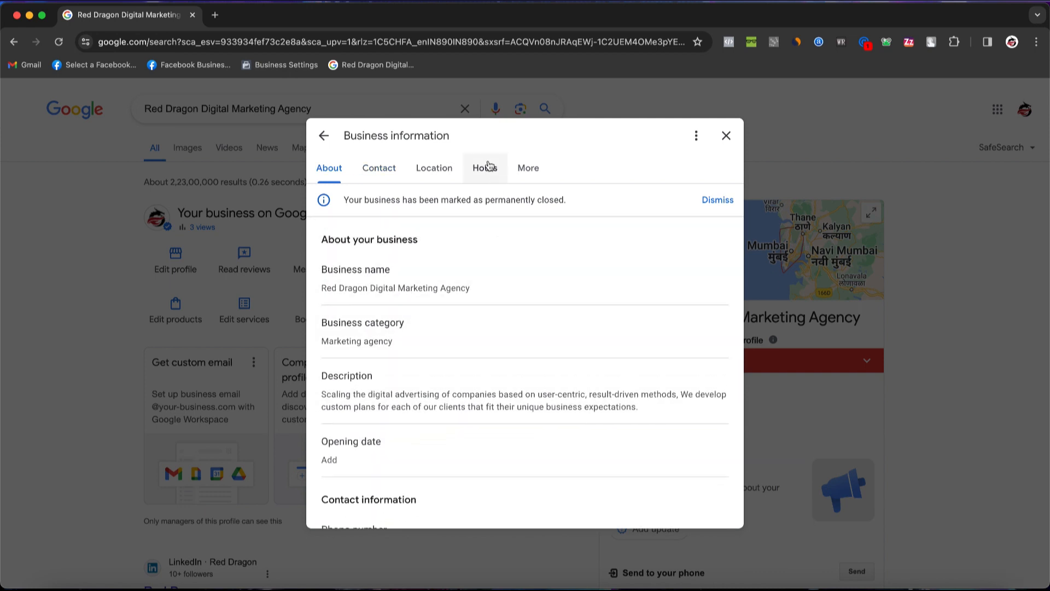
Open the Hours editor and uncheck Friday's Closed box so it shows 09:00–17:00
{"action": "left_click", "coordinate": [484, 168]}
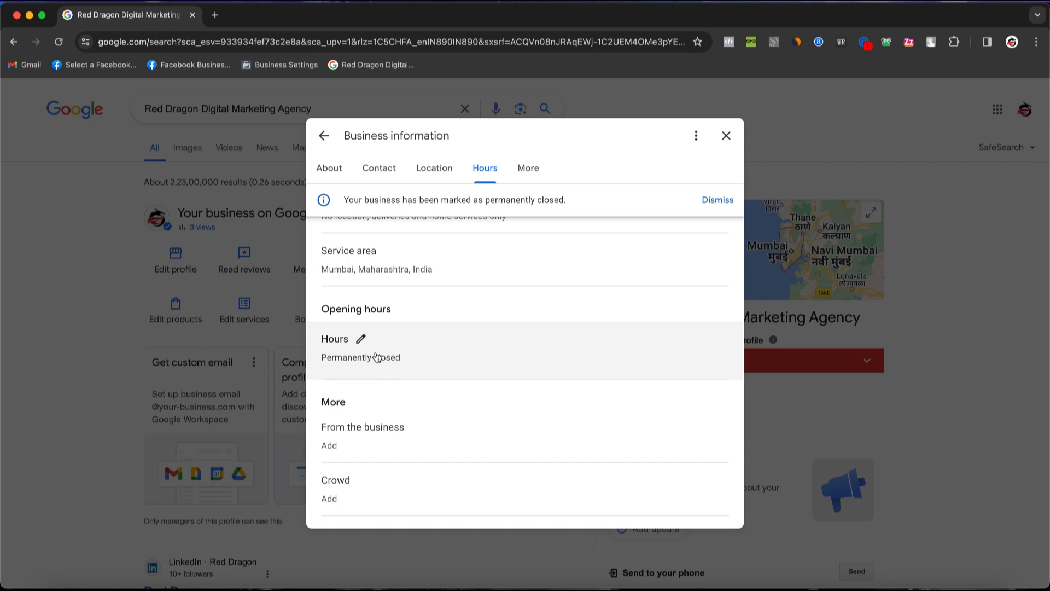
{"action": "left_click", "coordinate": [360, 339]}
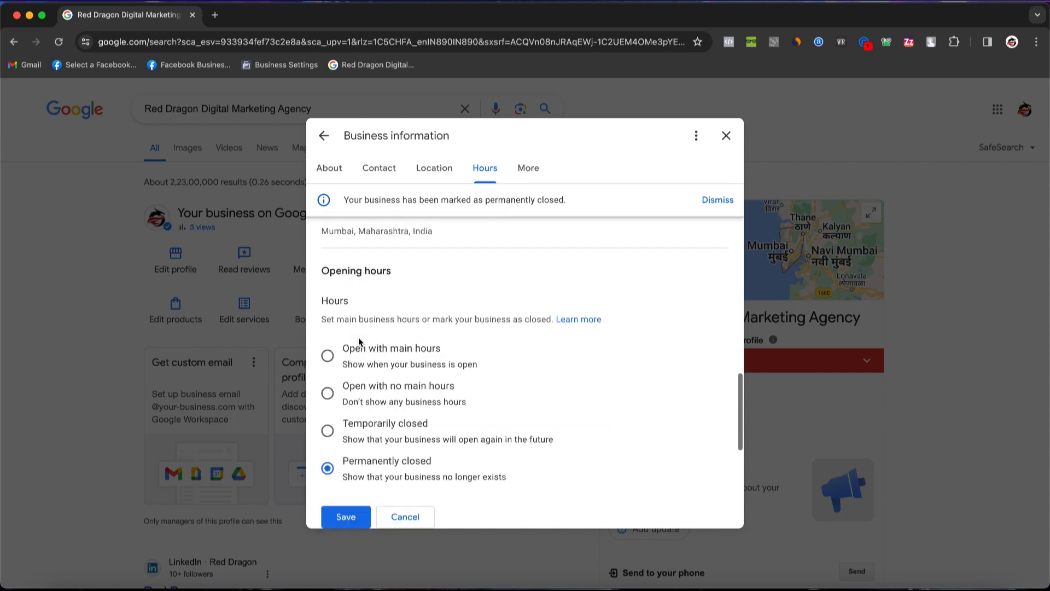
{"action": "scroll", "scroll_direction": "down", "scroll_amount": 3}
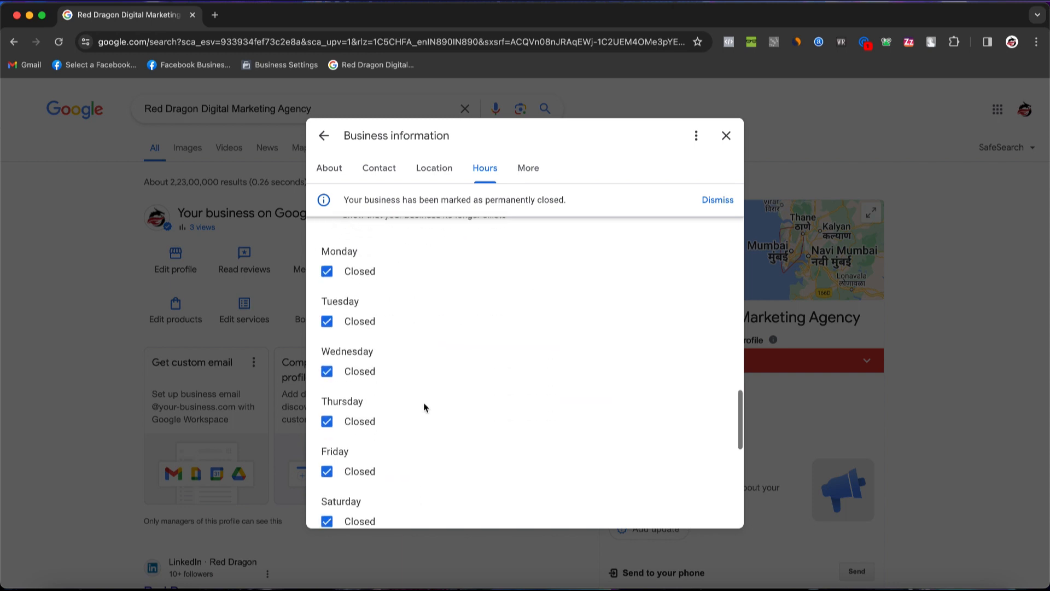
{"action": "left_click", "coordinate": [326, 450]}
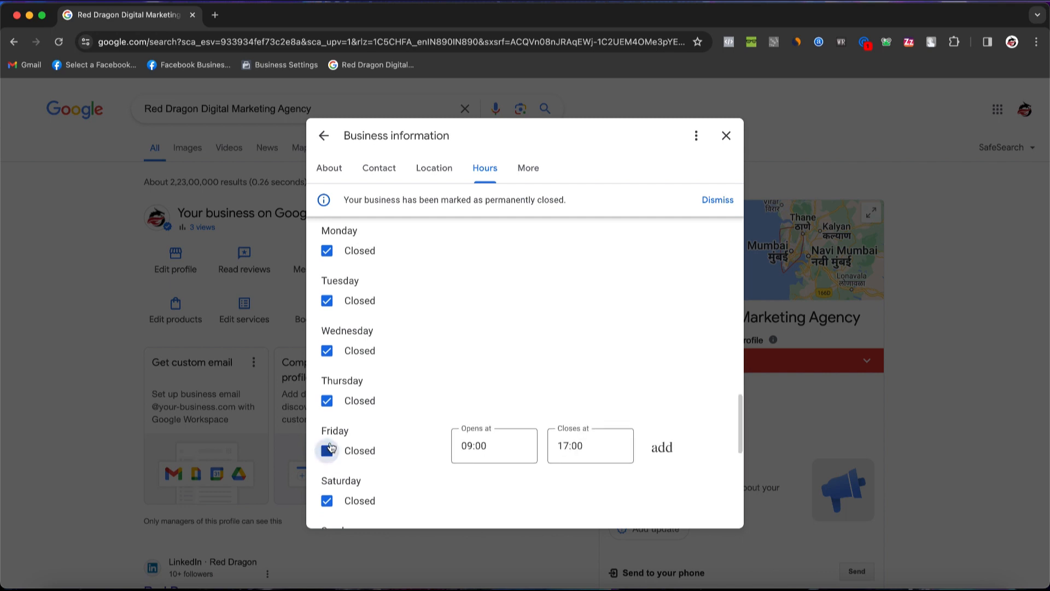